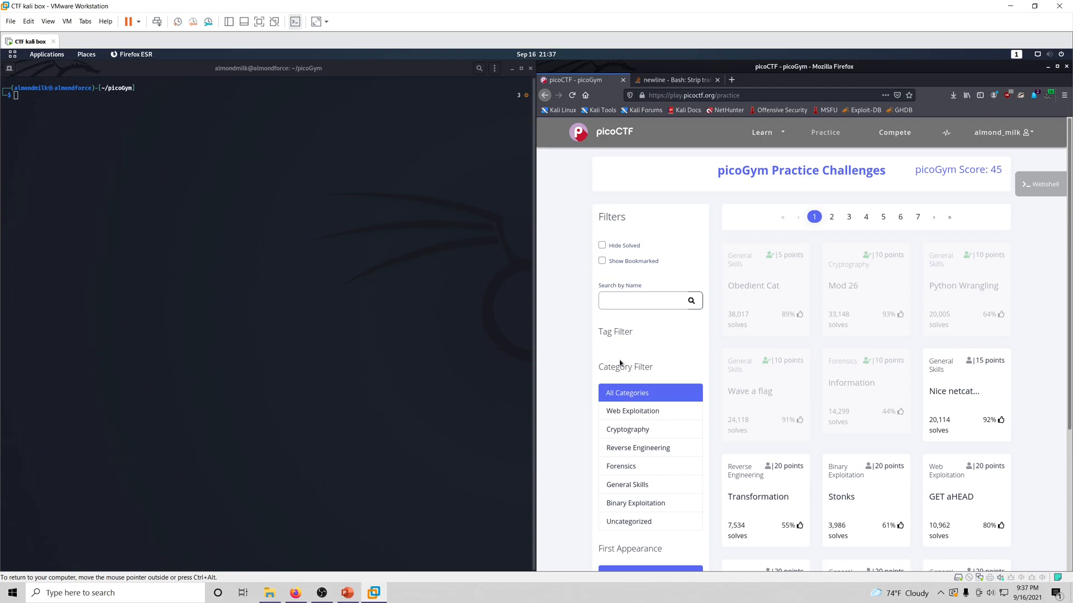
pyautogui.moveTo(974, 390)
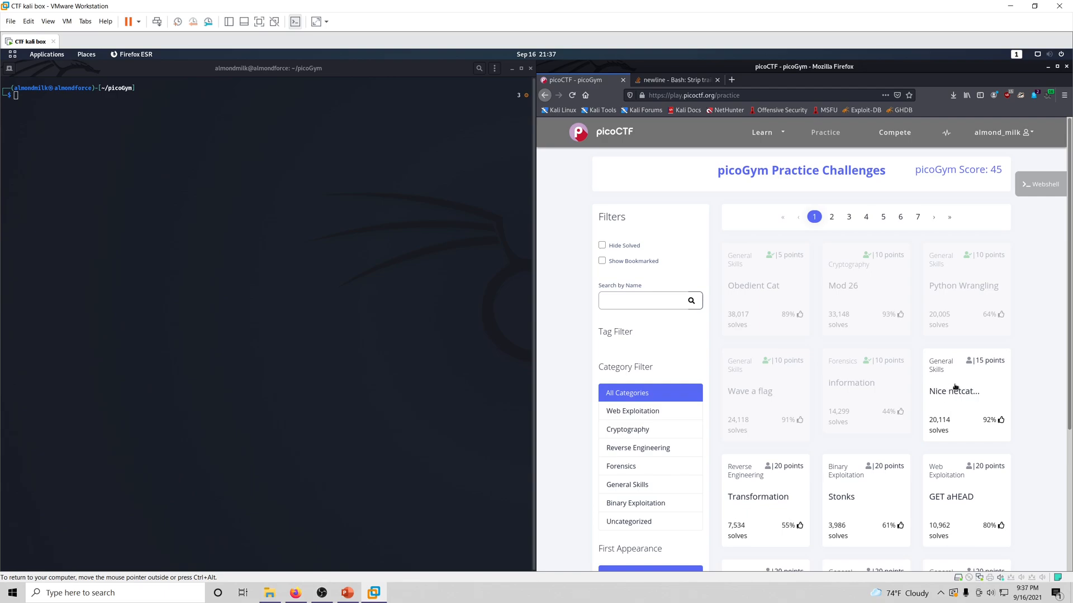
pyautogui.moveTo(928, 372)
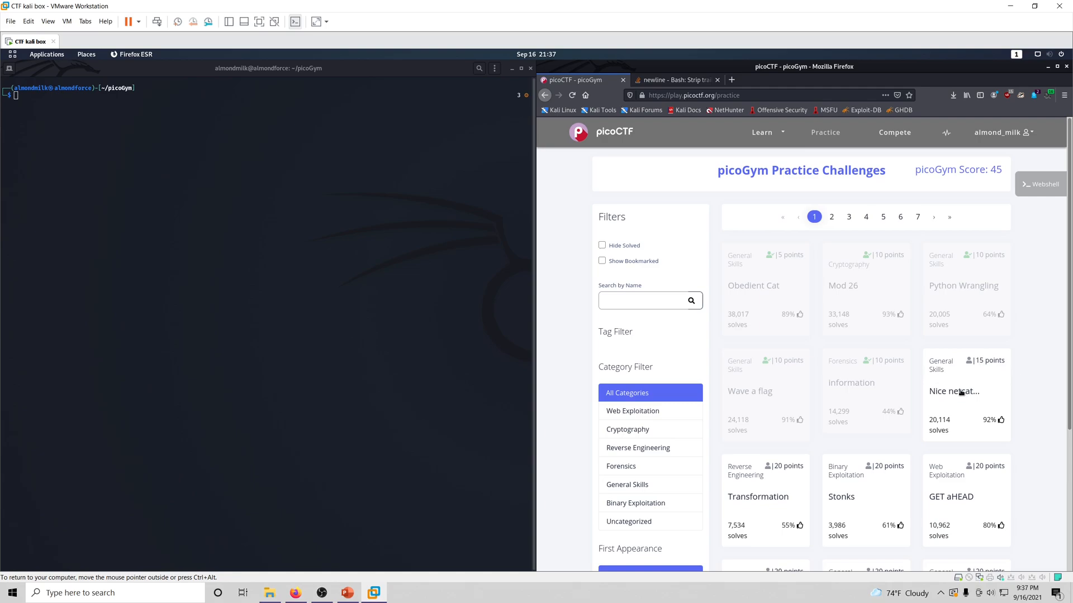
# Bring up the Nice netcat challenge details with its netcat connection command.
pyautogui.click(953, 391)
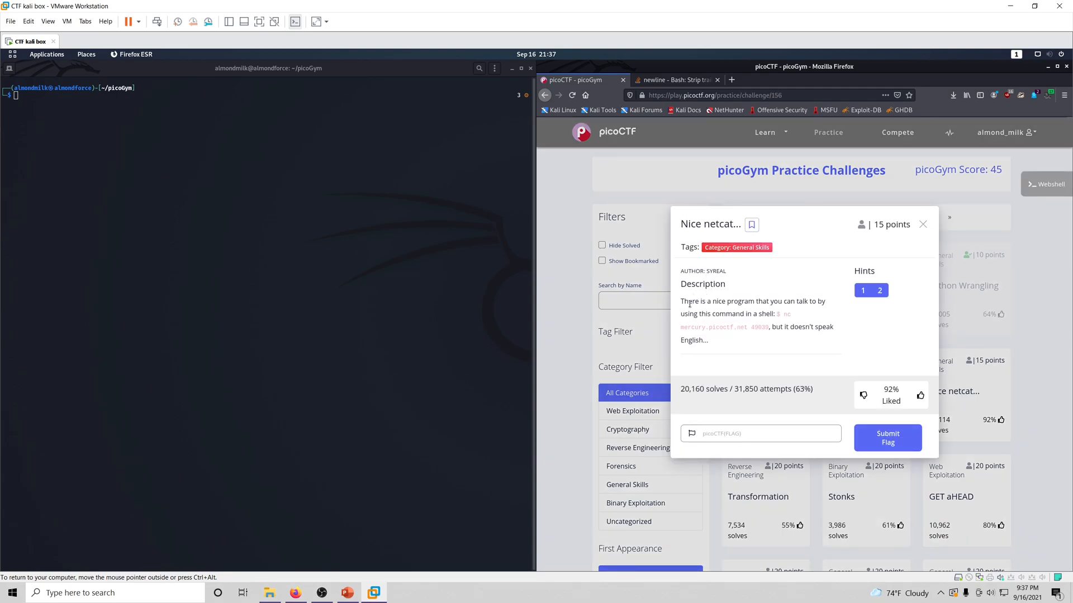
pyautogui.moveTo(767, 312)
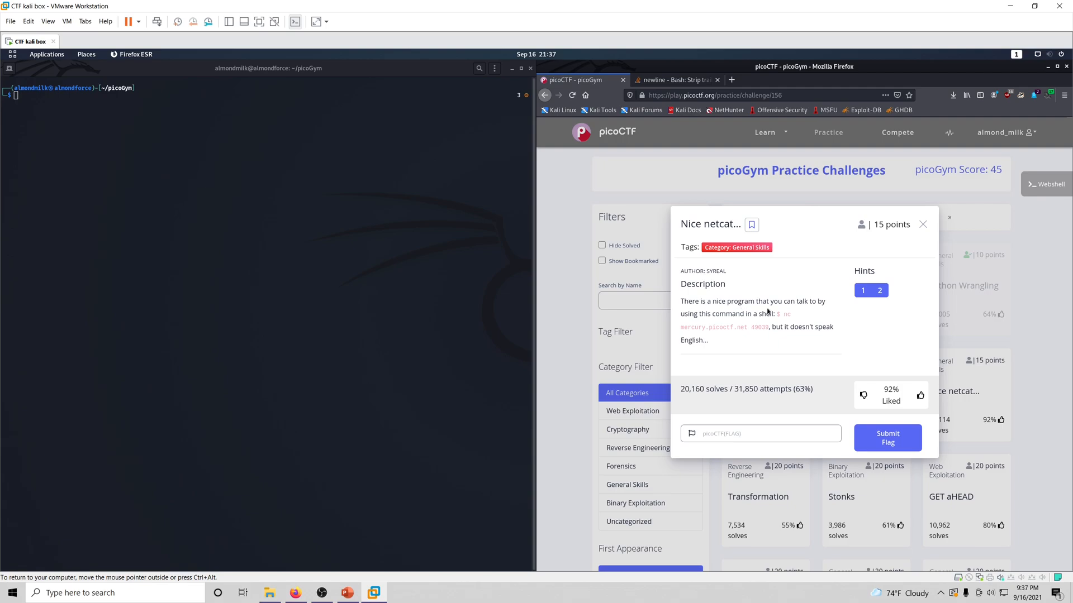
pyautogui.moveTo(742, 327)
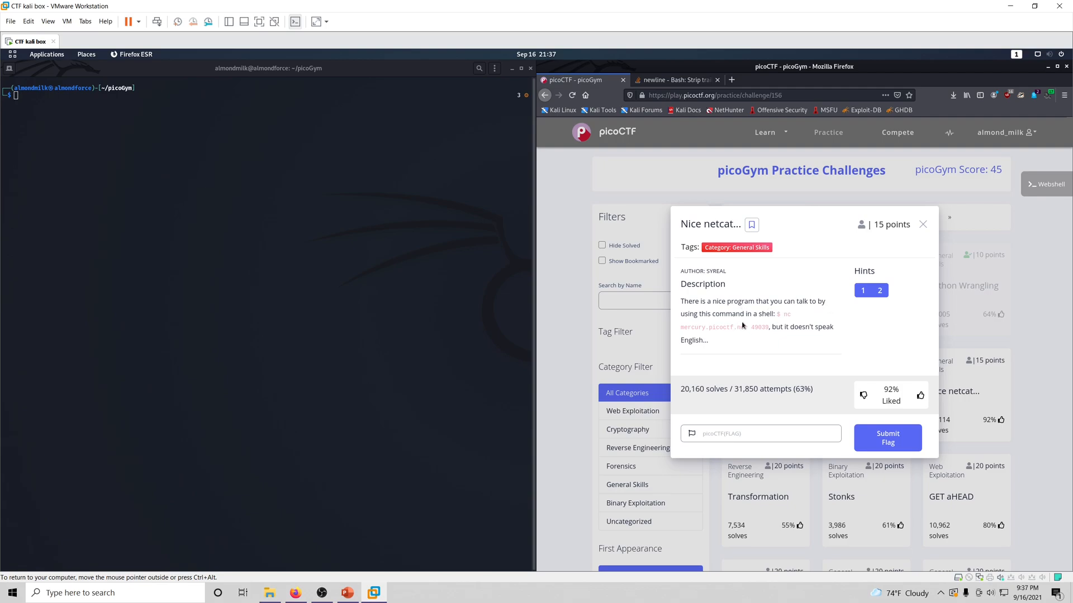
pyautogui.moveTo(681, 333)
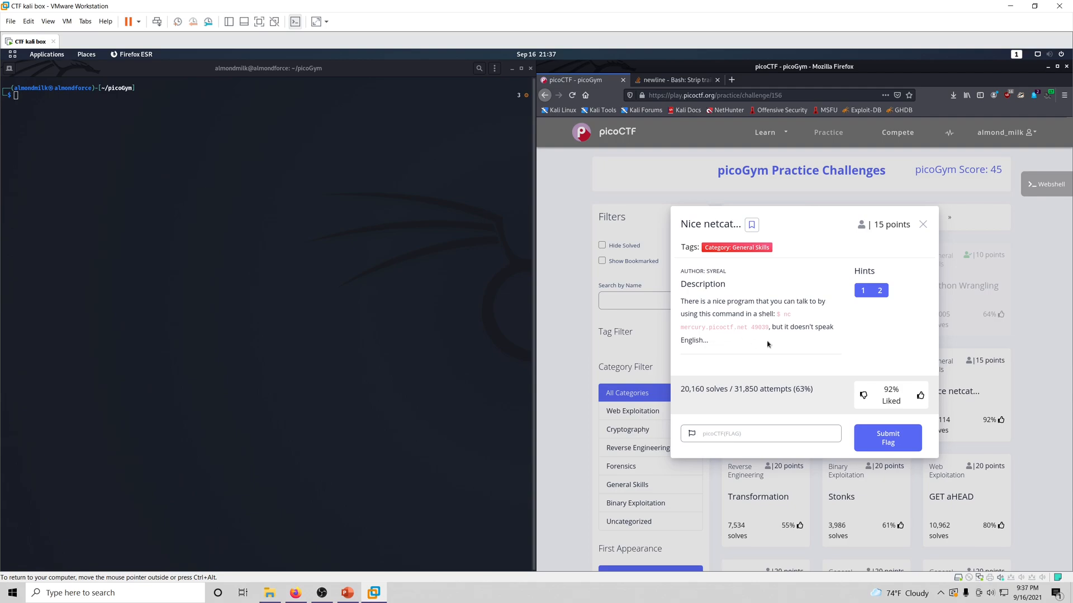
pyautogui.moveTo(786, 346)
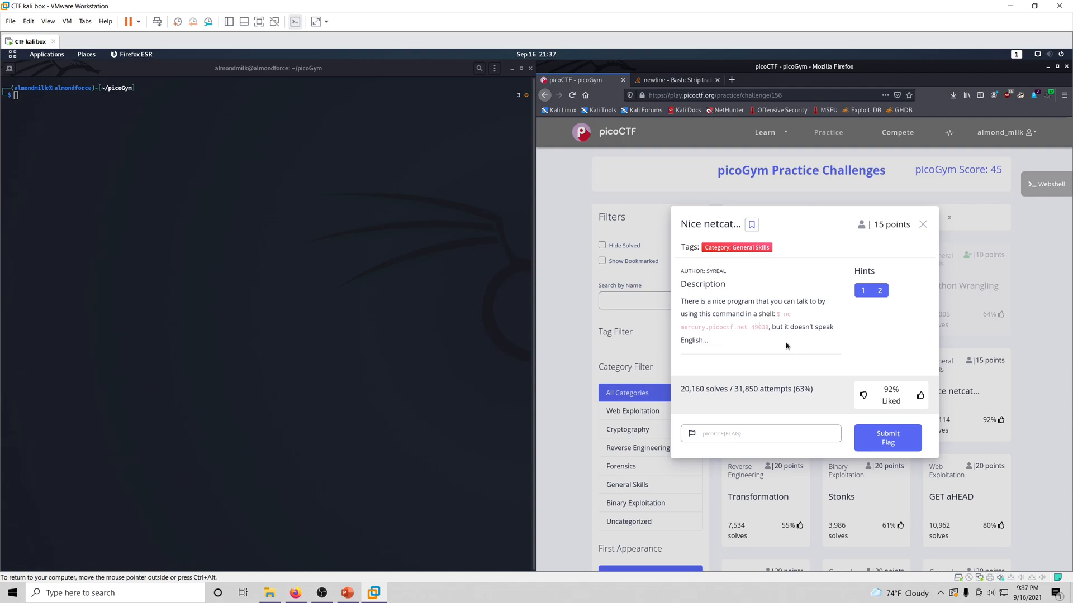
pyautogui.moveTo(374, 302)
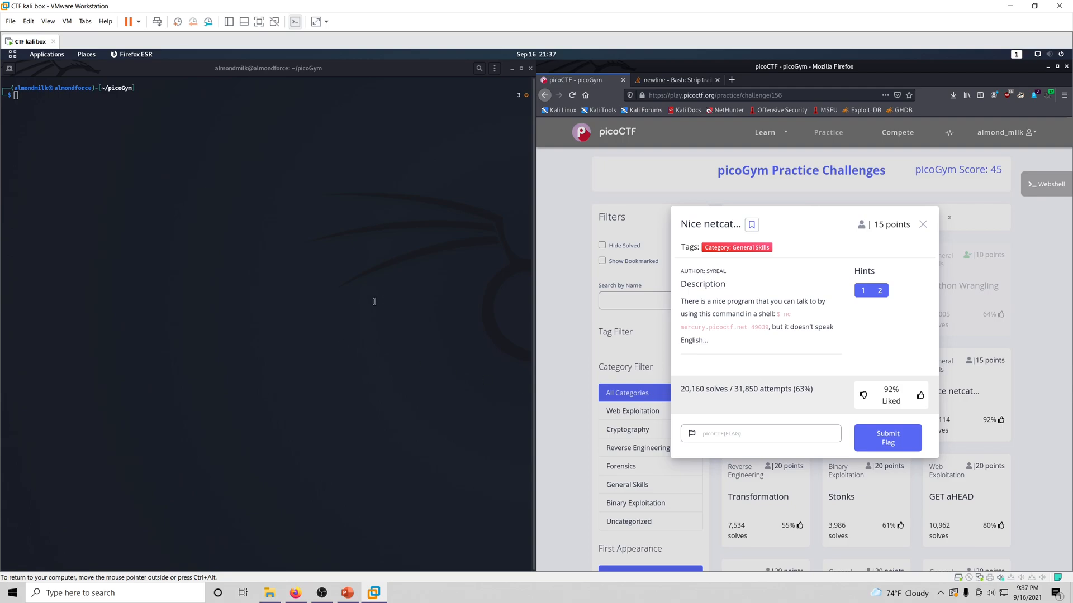
pyautogui.moveTo(721, 343)
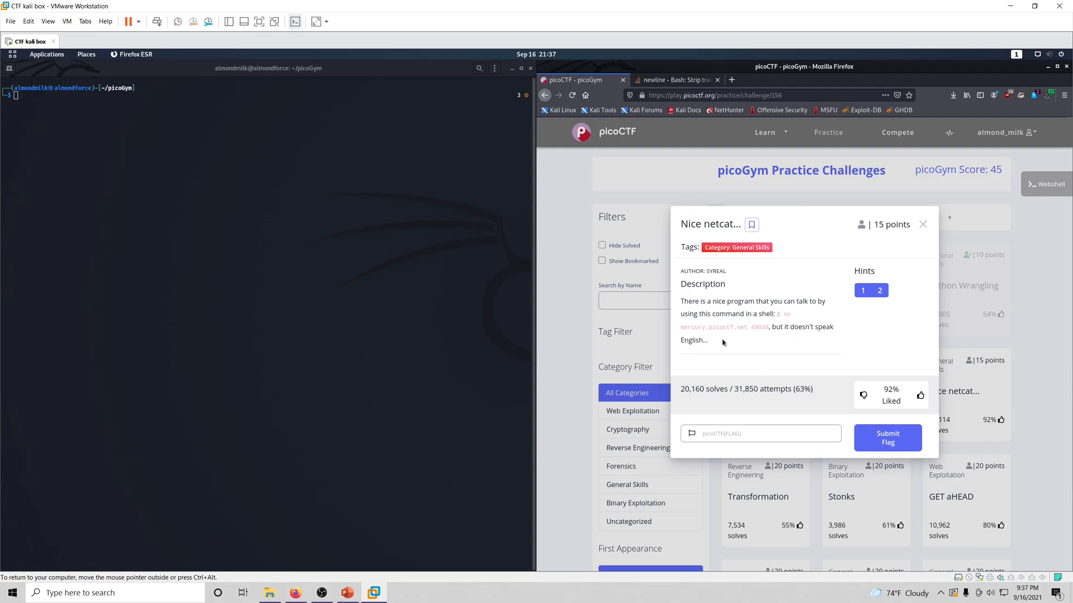
pyautogui.moveTo(767, 327)
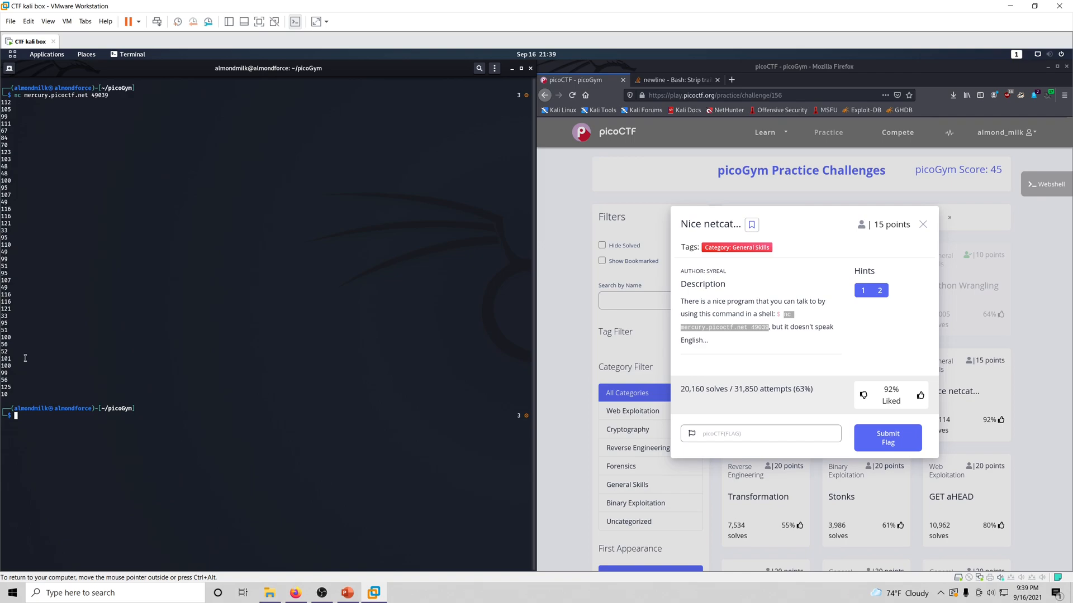
# Run nc mercury.picoctf.net 49039 | tr -d '\n' and copy the one-line decimal output.
pyautogui.write('nc mercury.picoctf.net 49039')
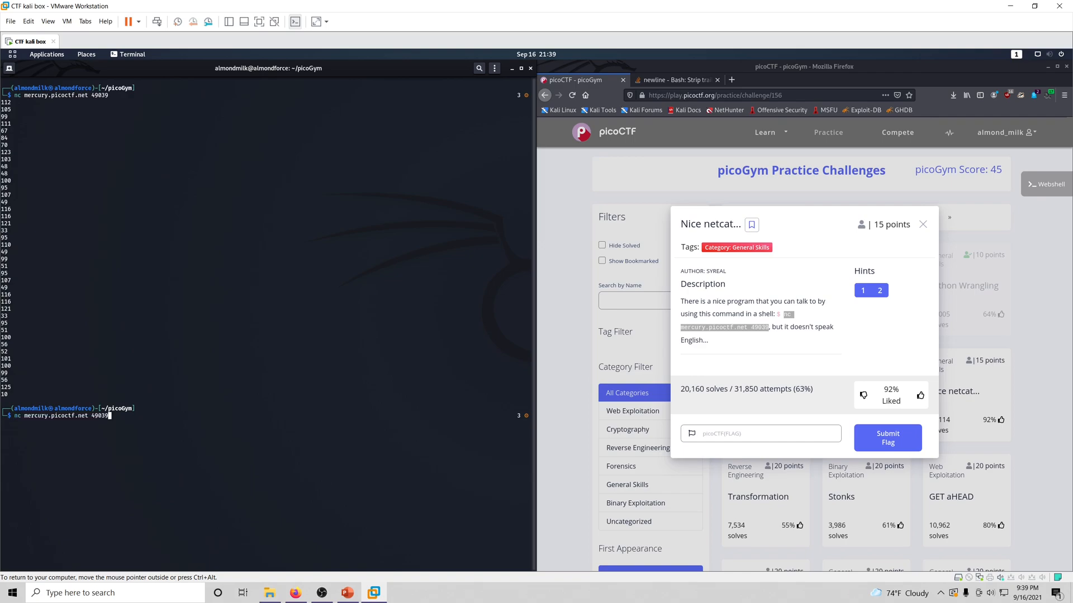
pyautogui.write("| tr -d '\\n'")
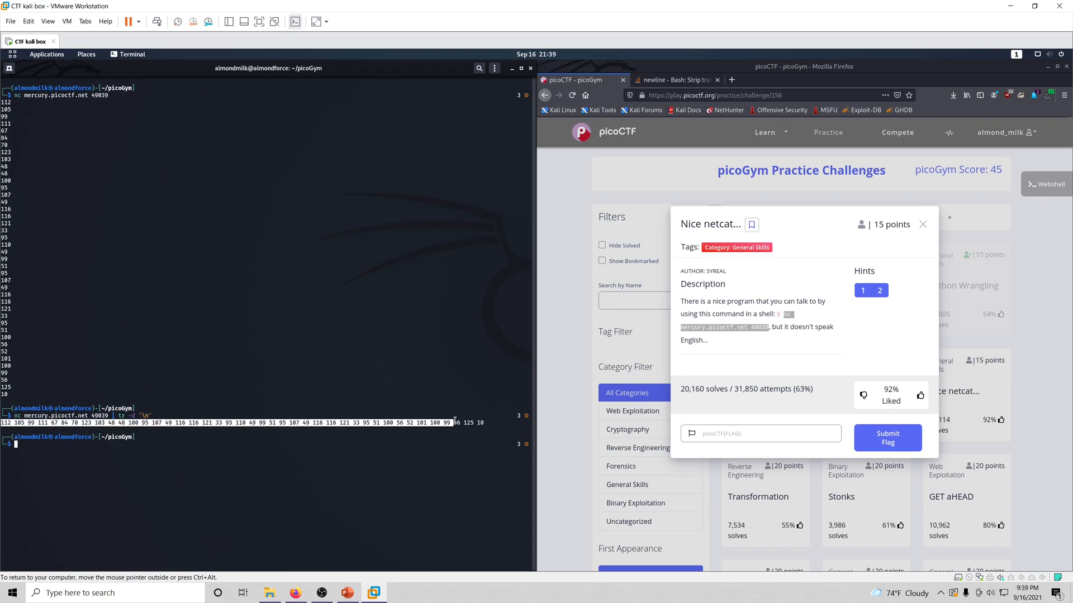
pyautogui.rightClick(472, 425)
pyautogui.write('decimal to ascii')
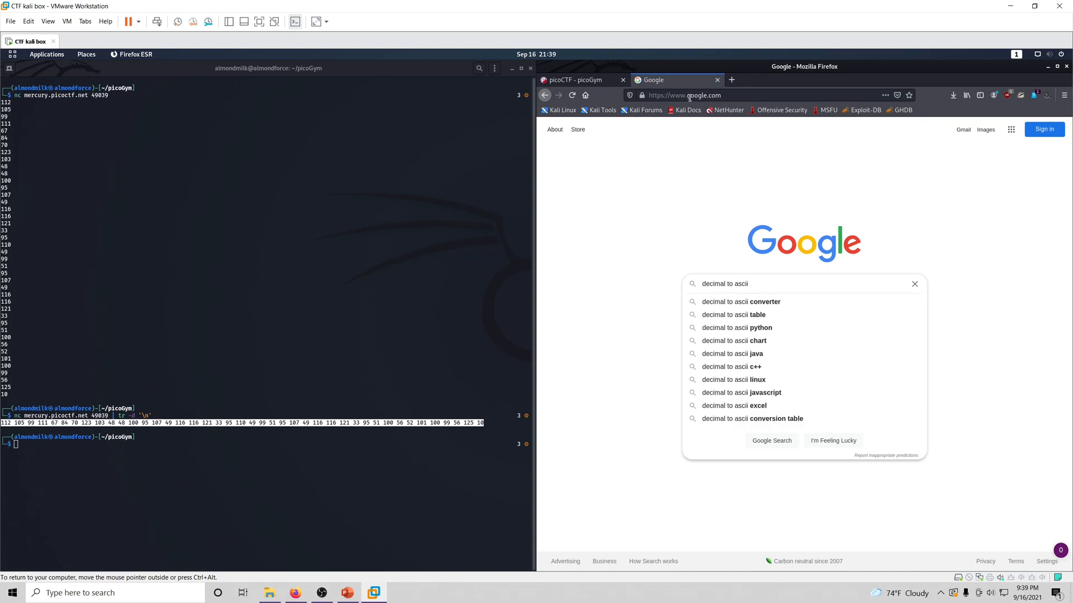
# Find the RapidTables decimal-to-ASCII converter and paste the numbers into its Decimal field.
pyautogui.click(740, 302)
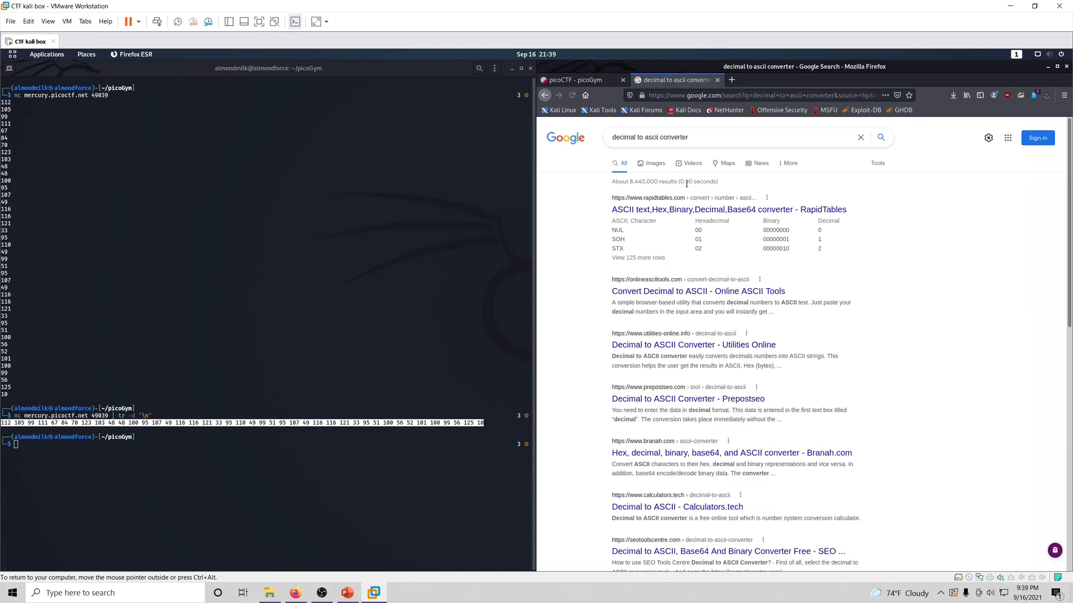
pyautogui.click(727, 209)
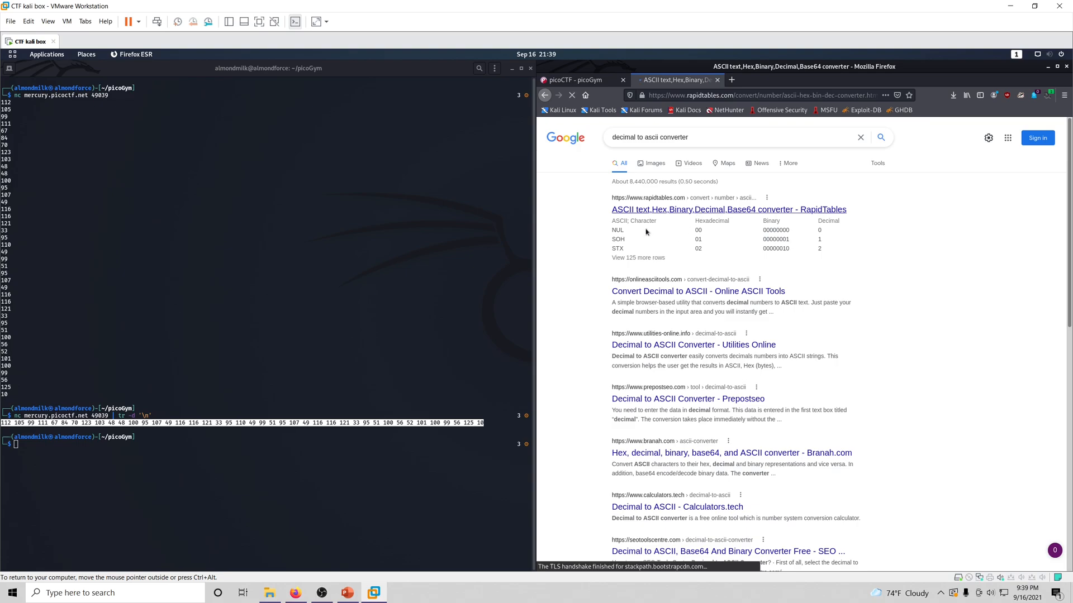
pyautogui.click(727, 209)
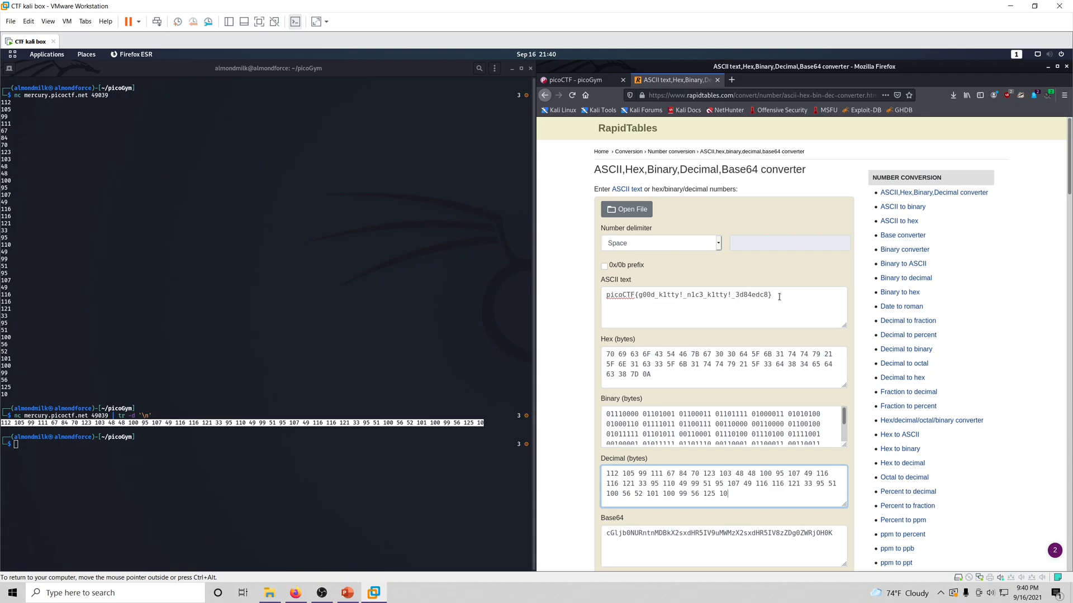
# Copy the decoded picoCTF flag from the ASCII result.
pyautogui.moveTo(659, 295); pyautogui.dragTo(770, 295)
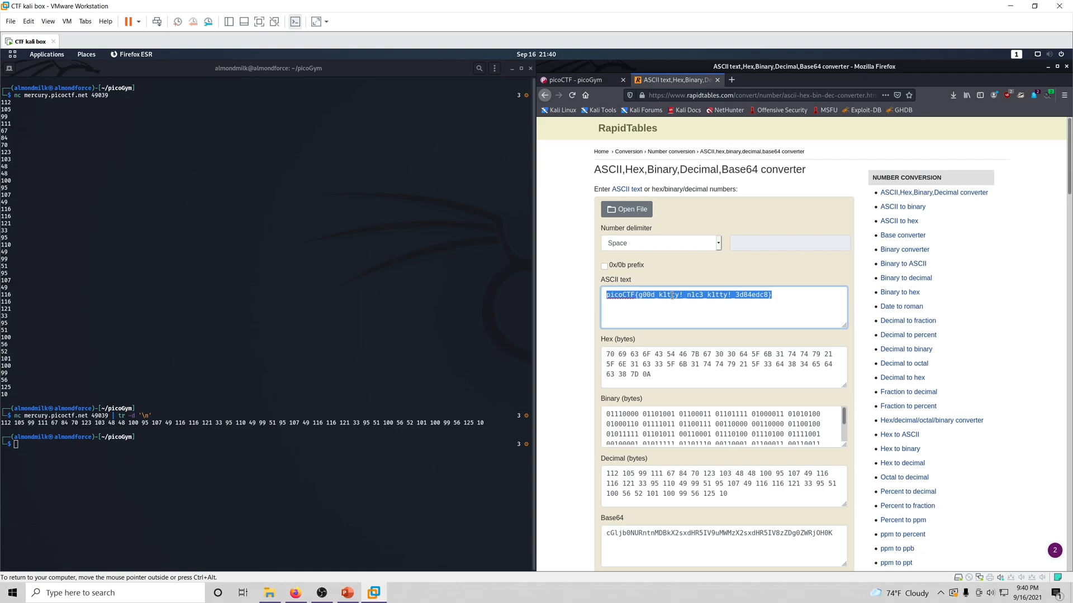
pyautogui.rightClick(687, 294)
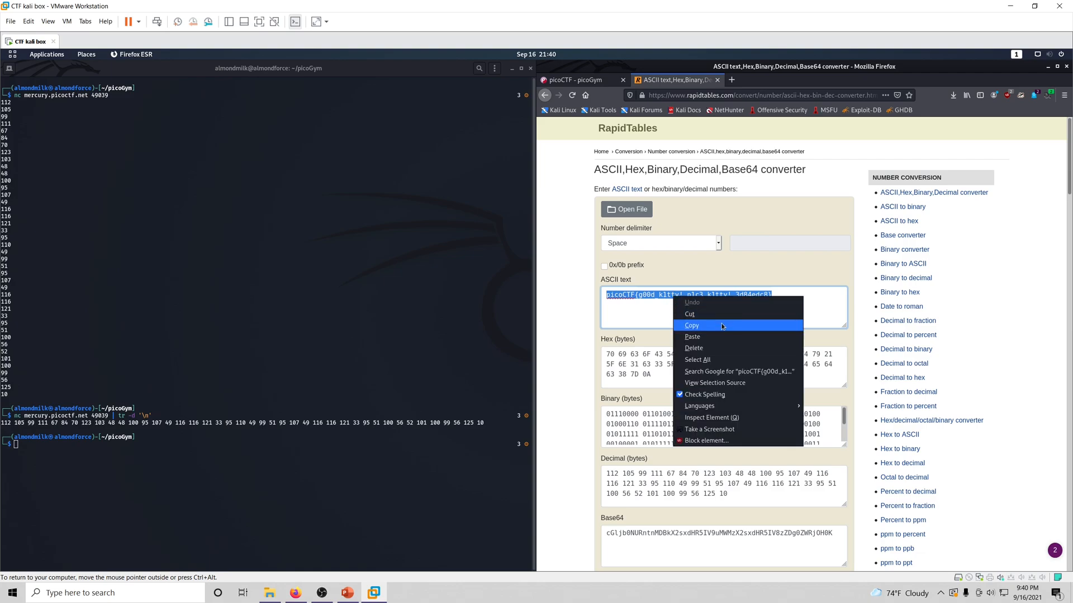
pyautogui.click(691, 325)
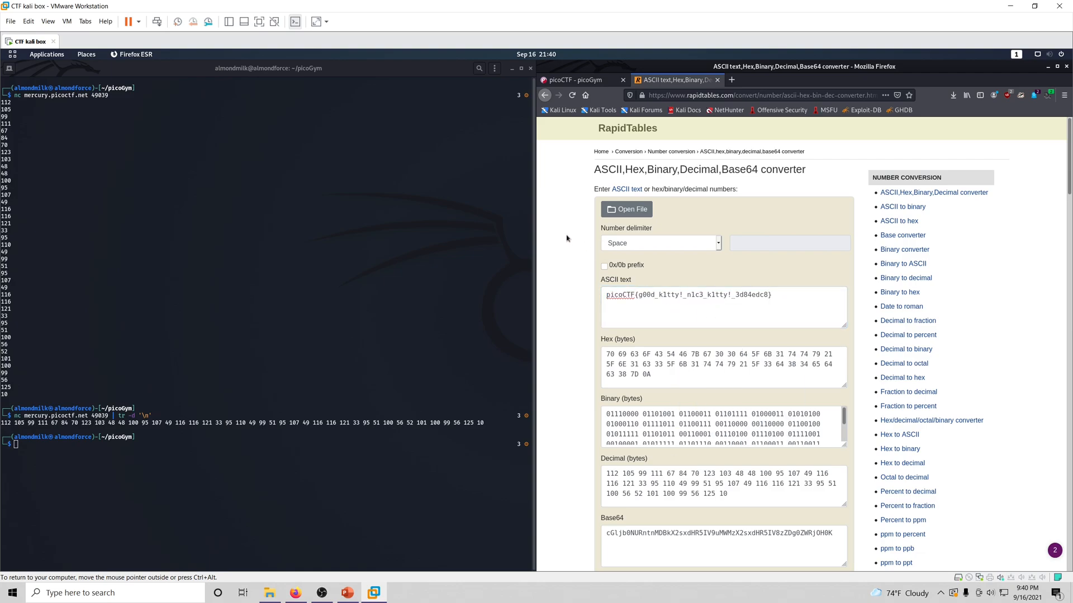
pyautogui.moveTo(439, 248)
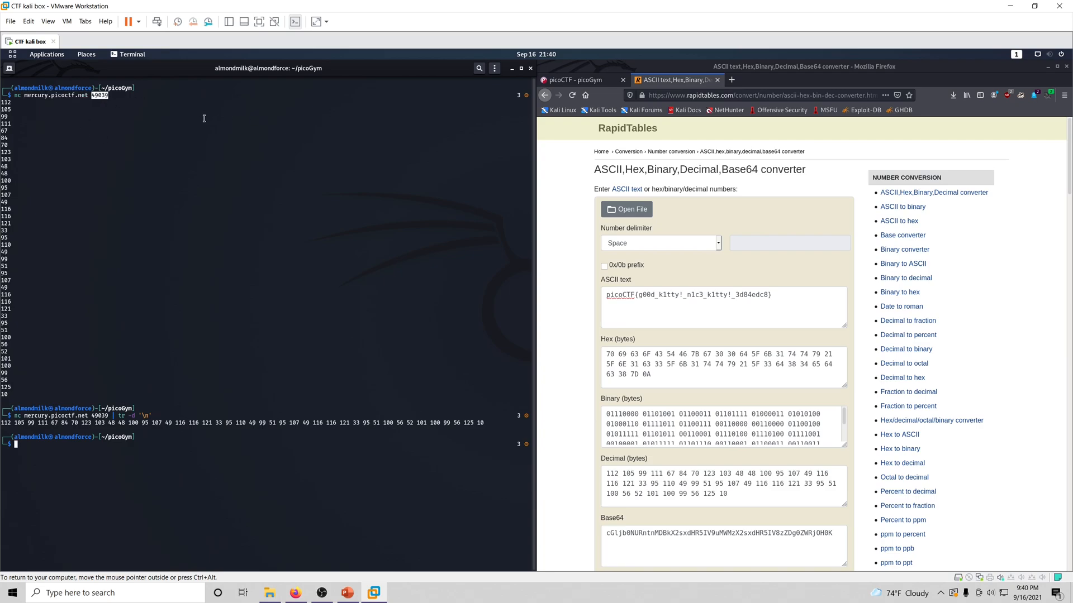
pyautogui.moveTo(397, 150)
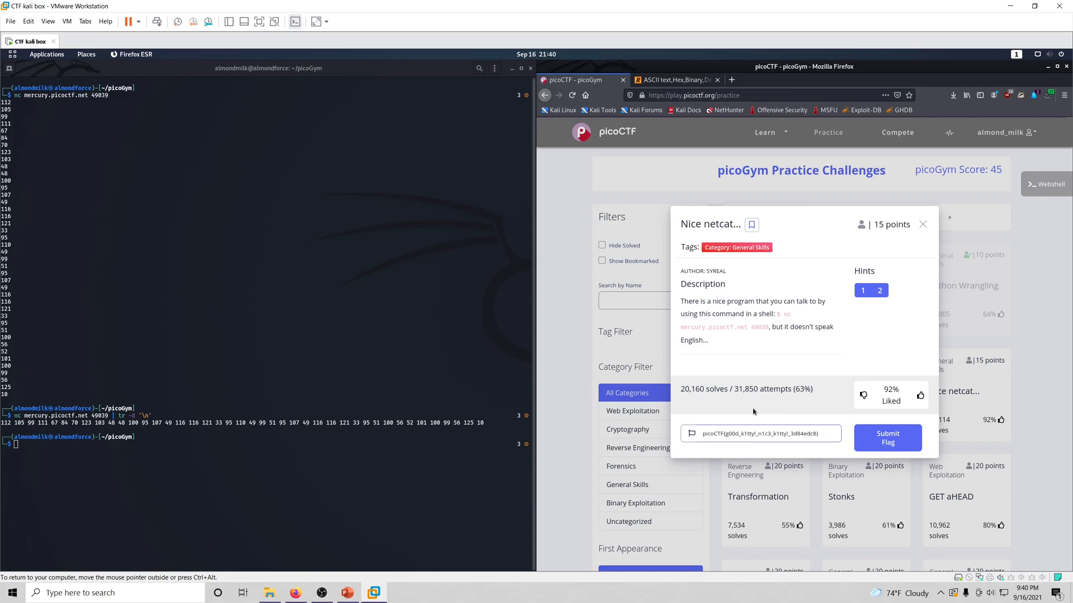
# Submit the pasted flag for Nice netcat, earning 15 points.
pyautogui.click(887, 438)
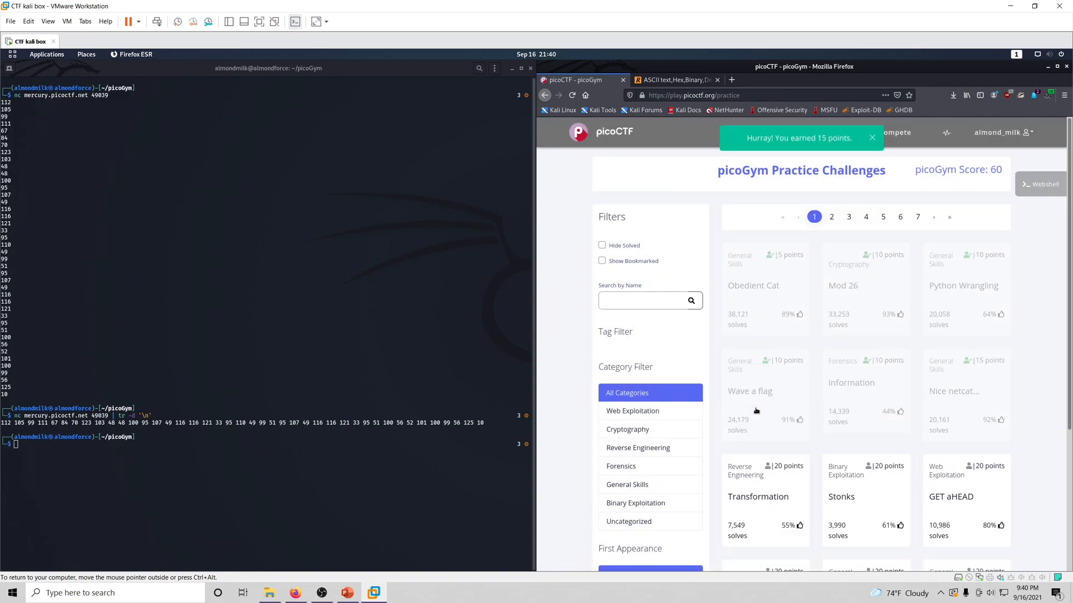